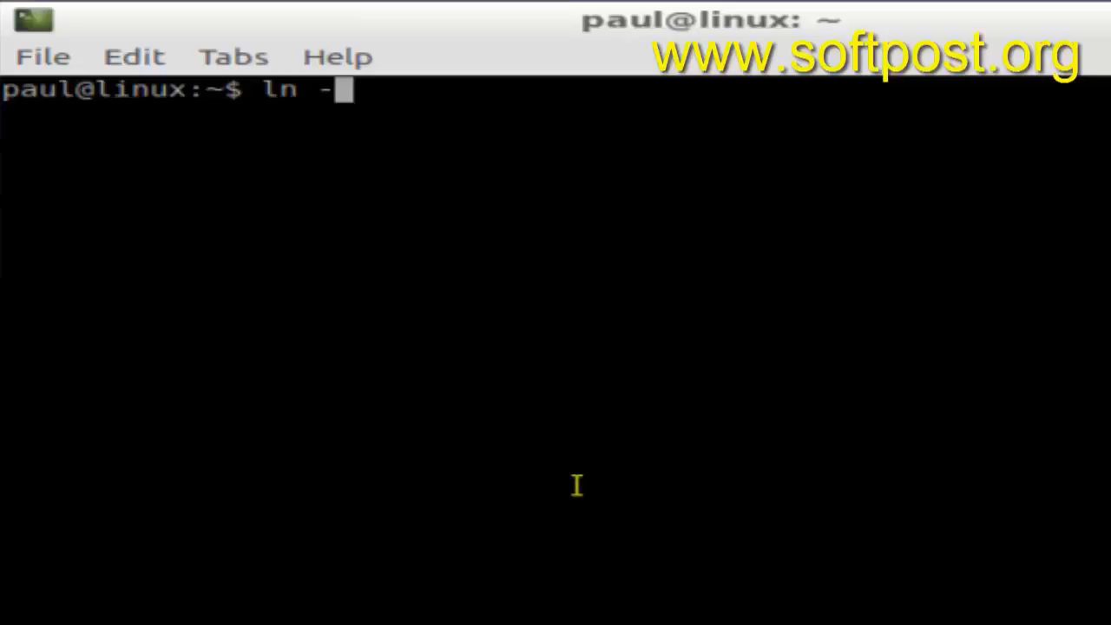
{"action": "mouse_move", "coordinate": [590, 281]}
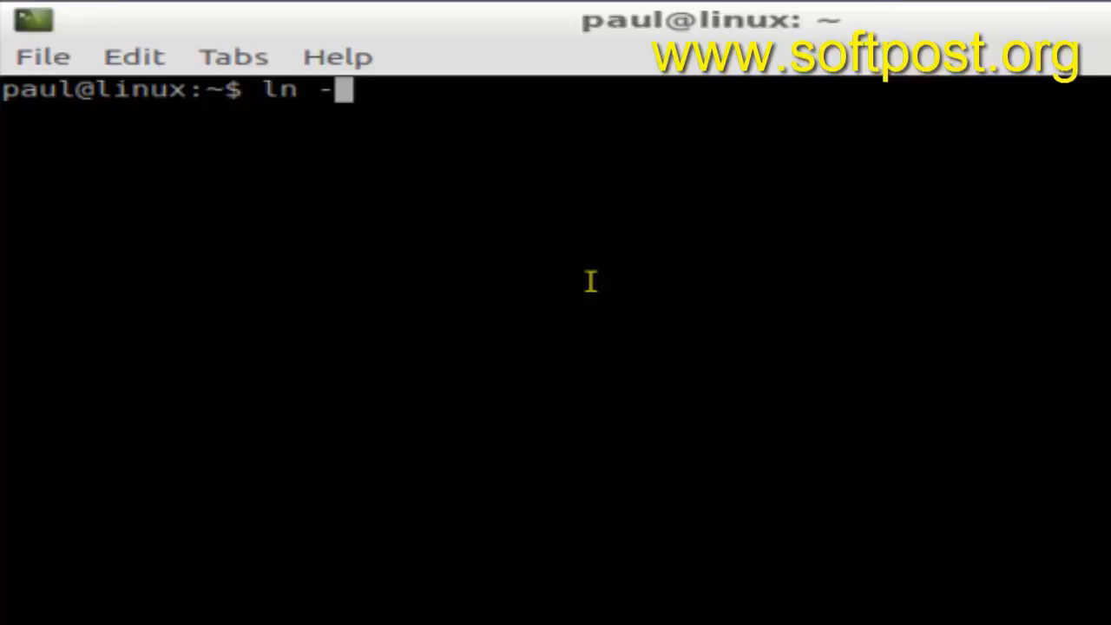
{"action": "type", "text": "s"}
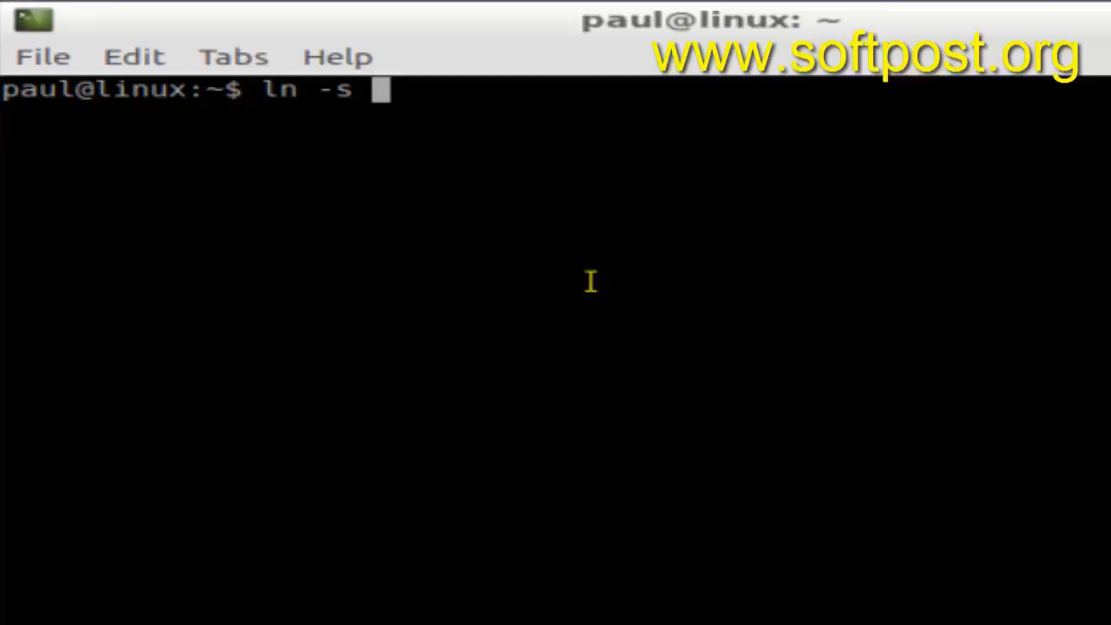
{"action": "type", "text": "t1"}
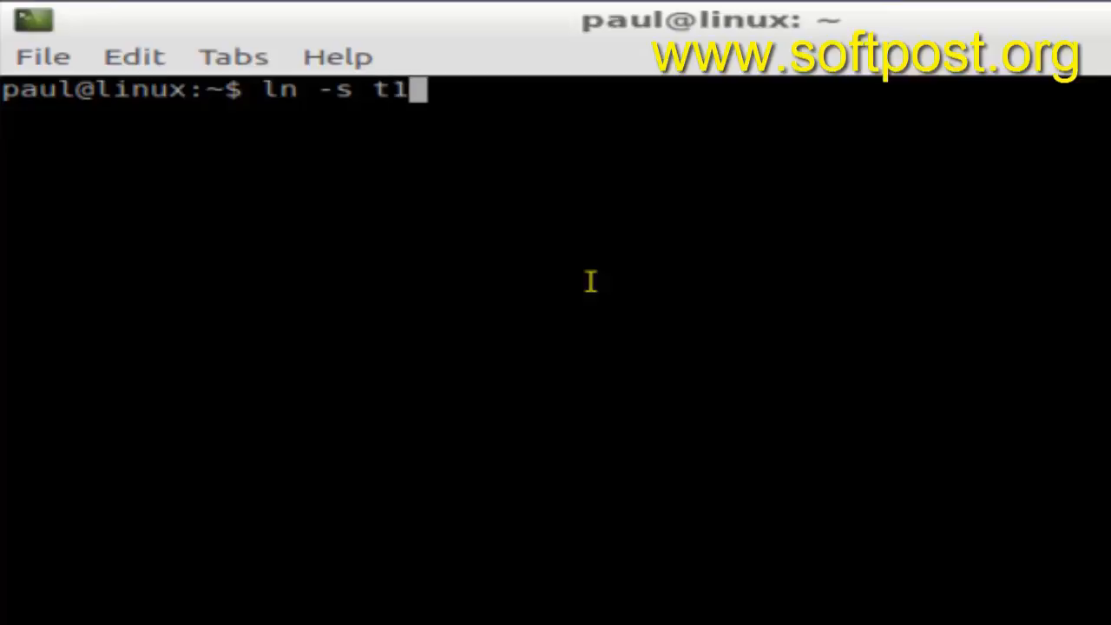
{"action": "type", "text": ".txt"}
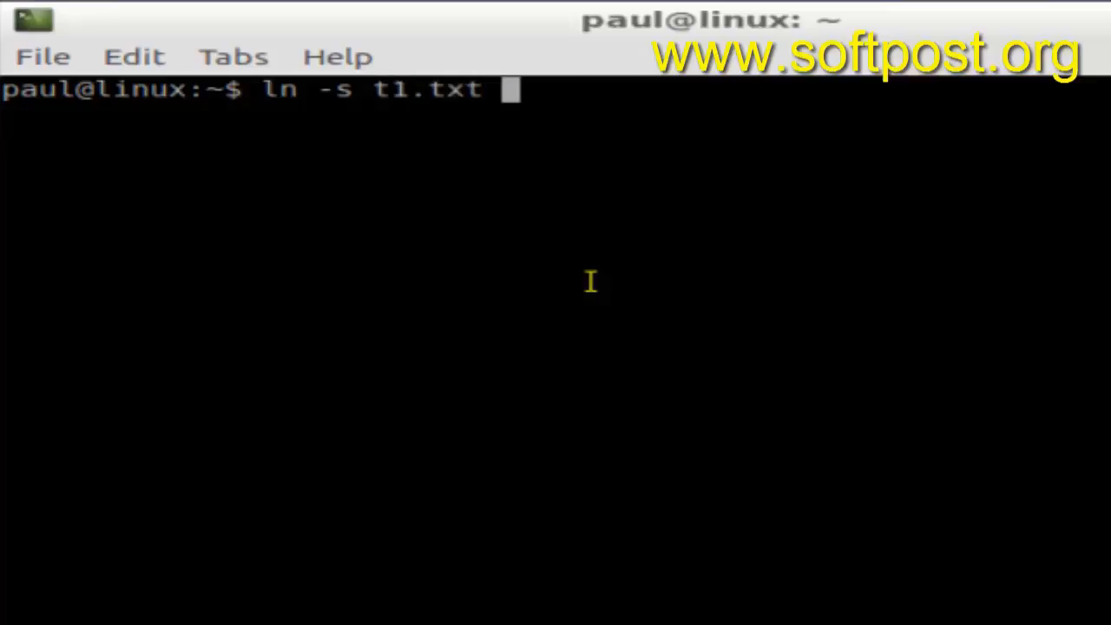
{"action": "type", "text": "t1link"}
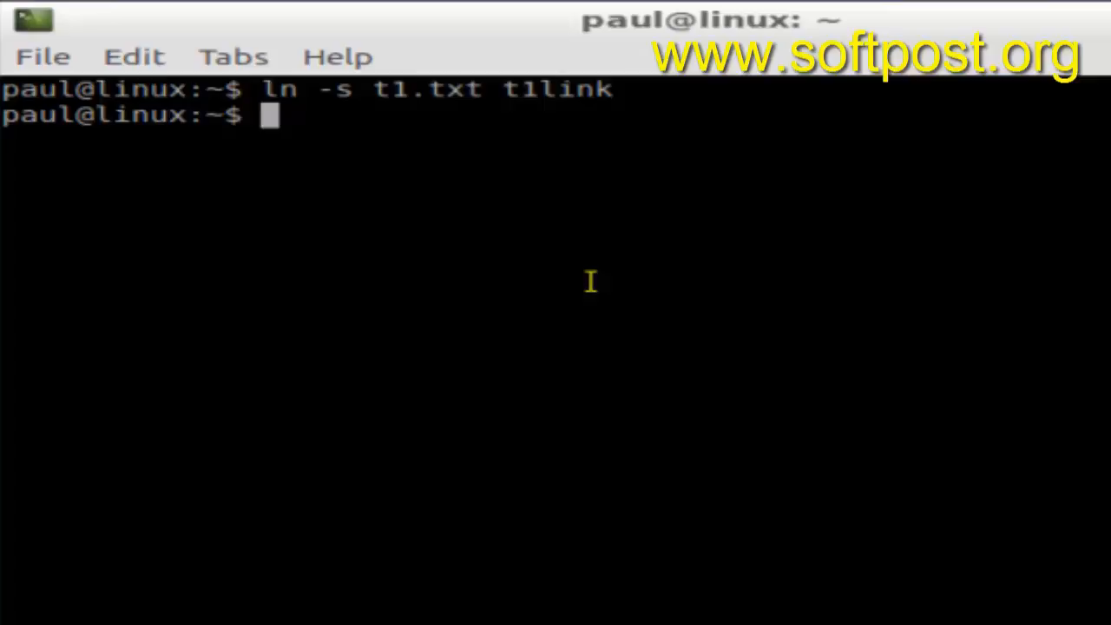
{"action": "type", "text": "ls"}
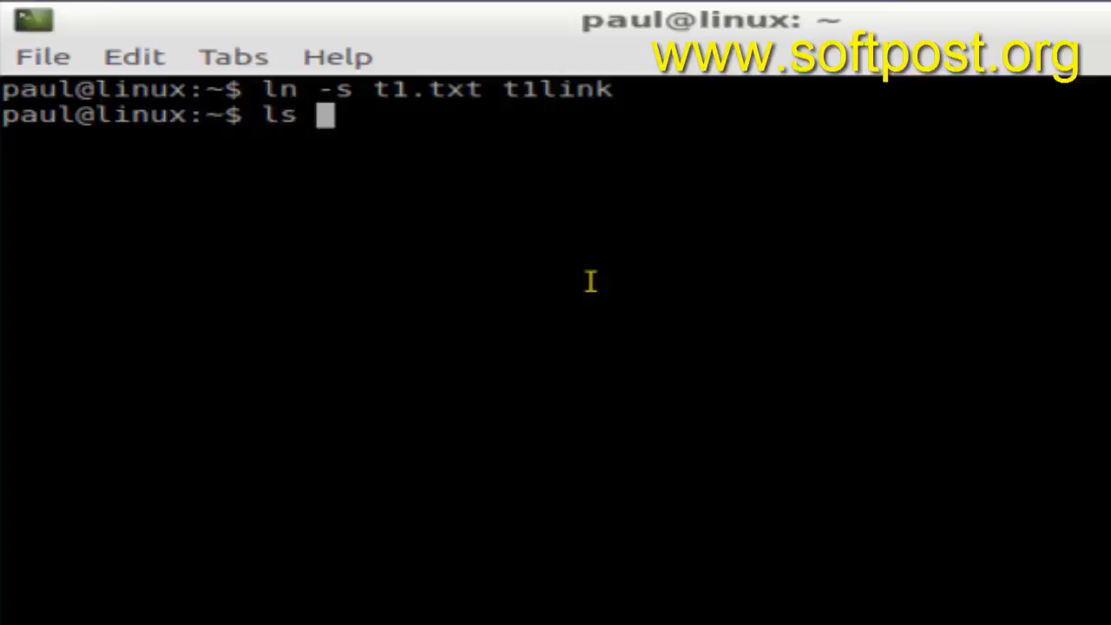
{"action": "type", "text": "t1.txt"}
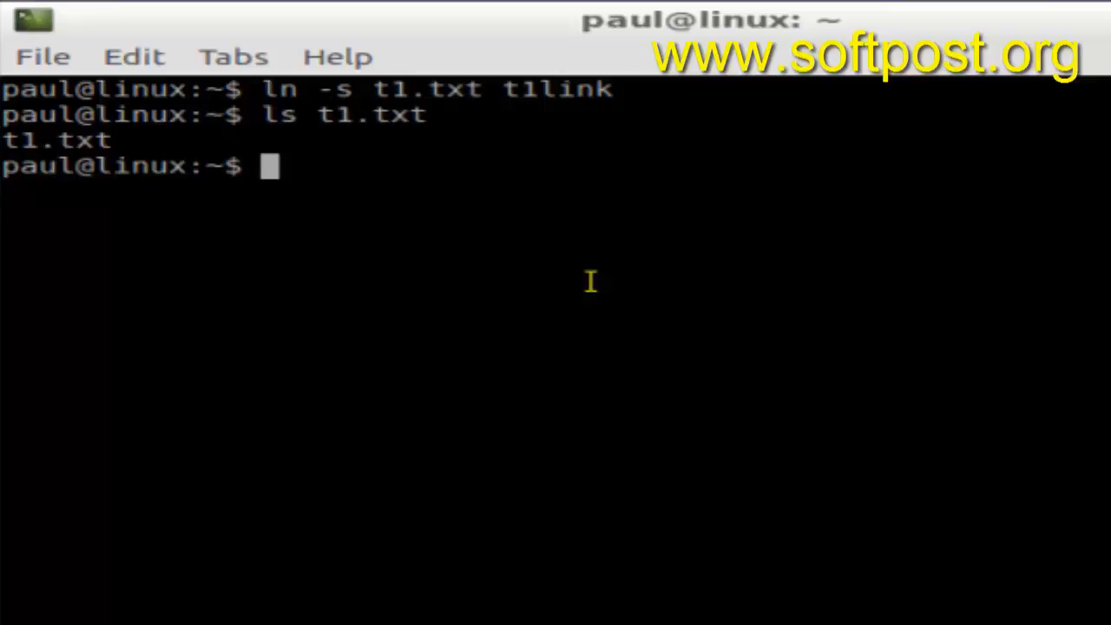
{"action": "type", "text": "ls t1.txt"}
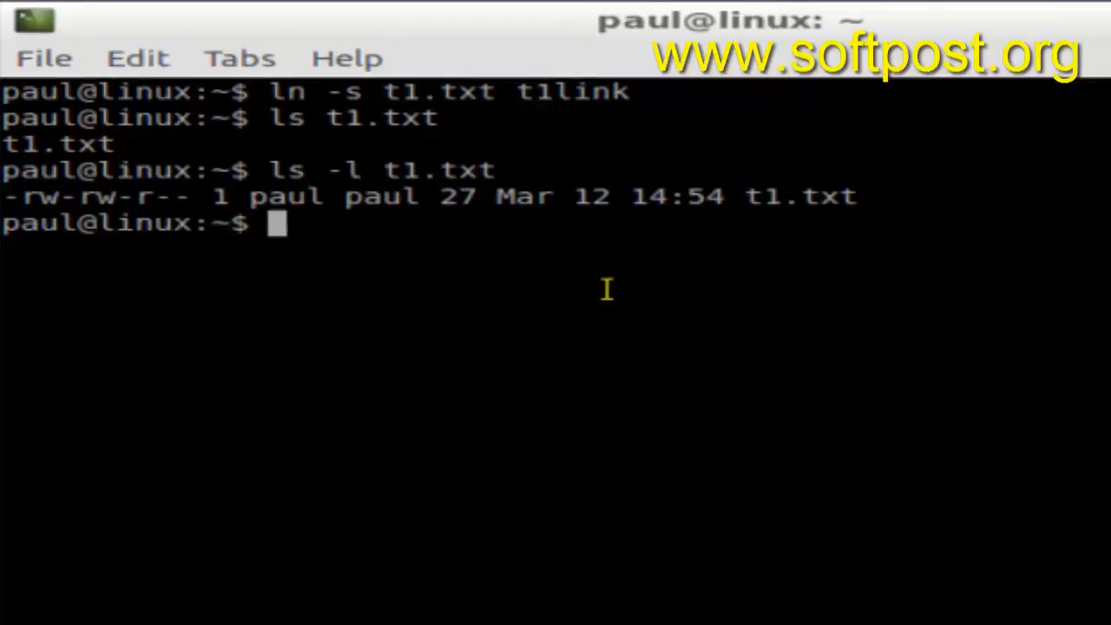
{"action": "type", "text": "ls -l t1link"}
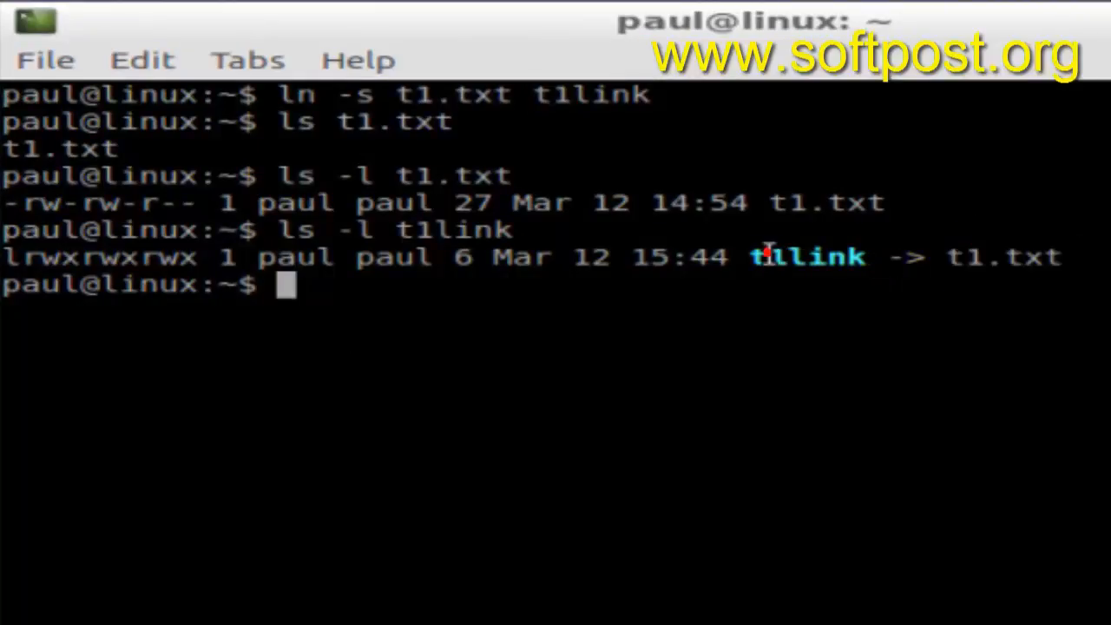
{"action": "mouse_move", "coordinate": [351, 291]}
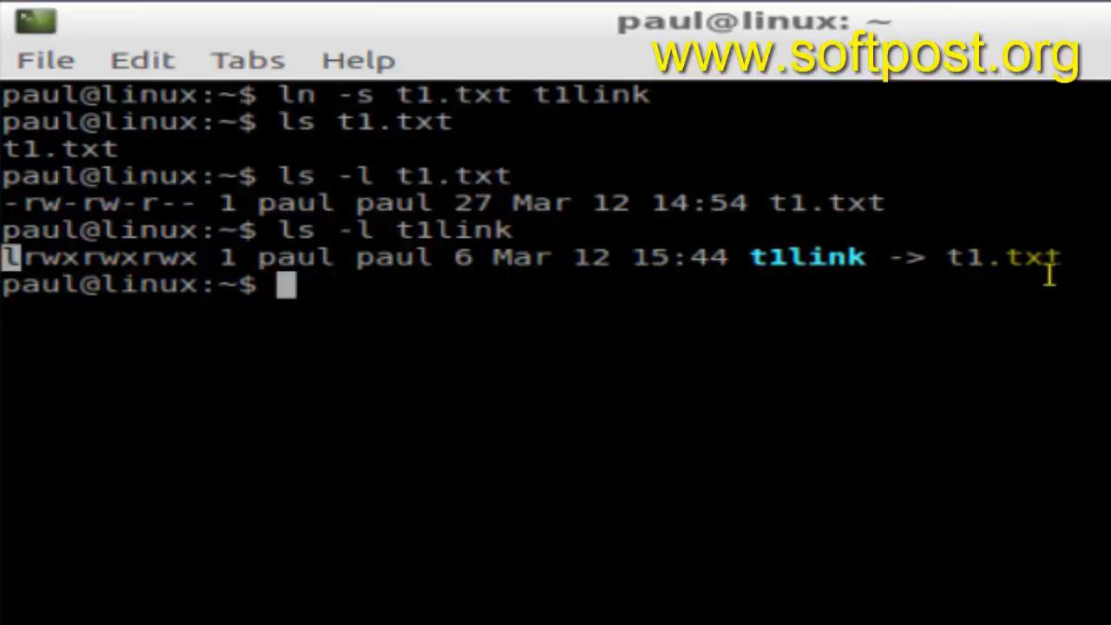
{"action": "mouse_move", "coordinate": [1027, 264]}
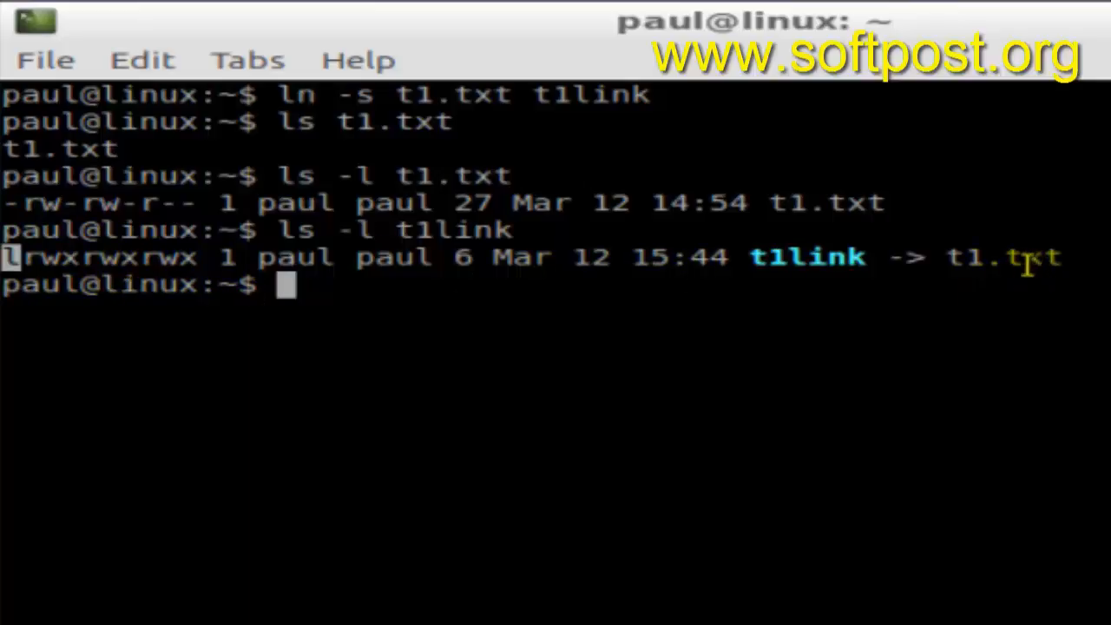
{"action": "type", "text": "cat"}
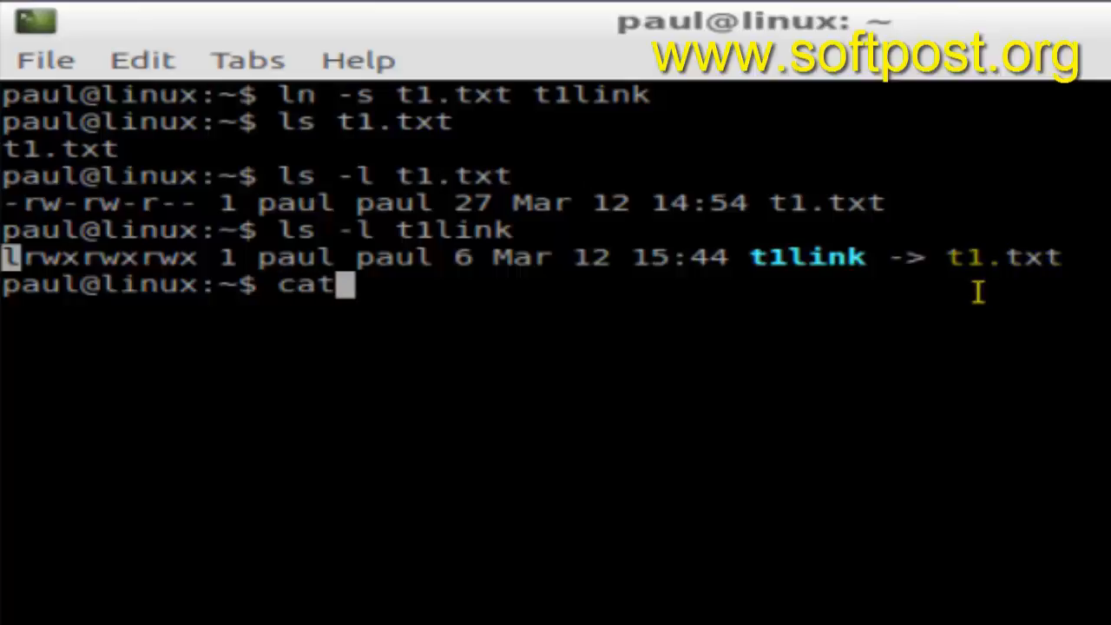
{"action": "type", "text": "t1link"}
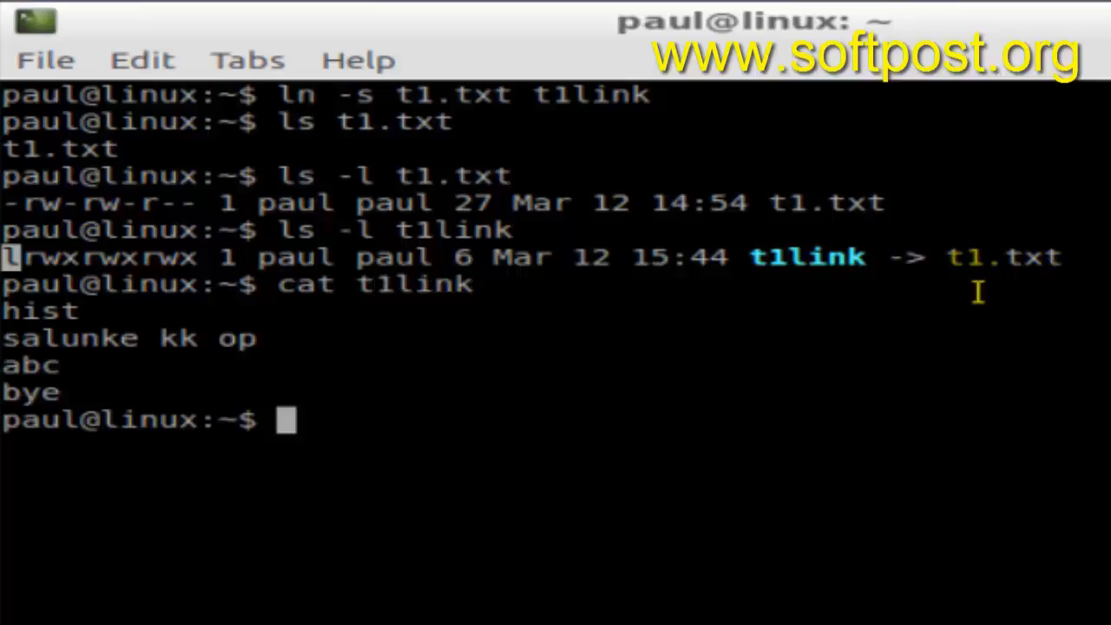
{"action": "mouse_move", "coordinate": [472, 364]}
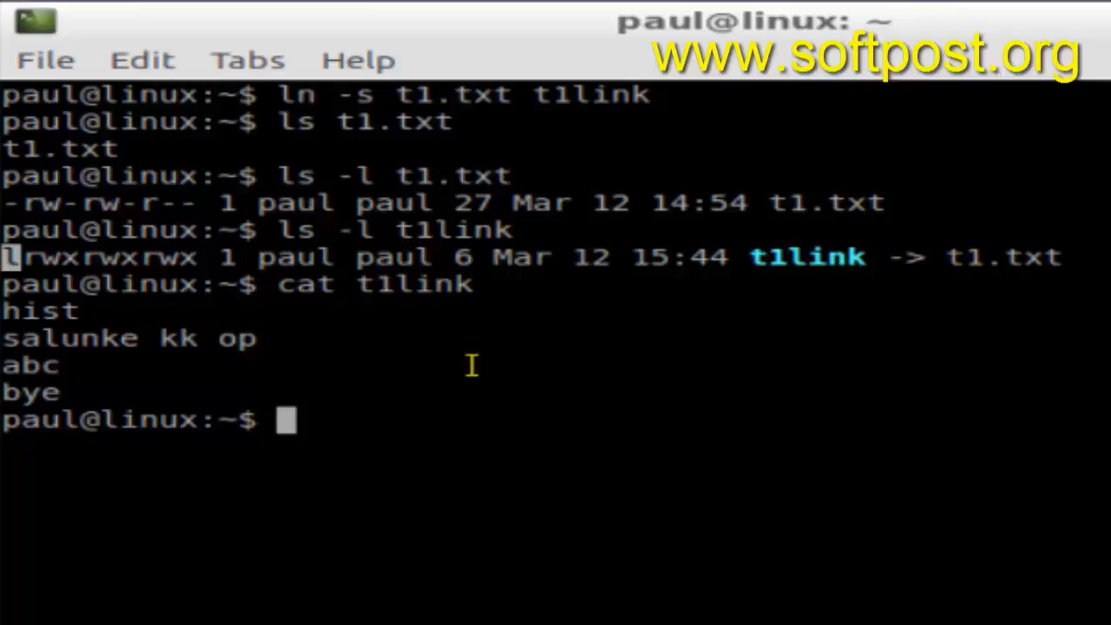
{"action": "type", "text": "cat t1.txt"}
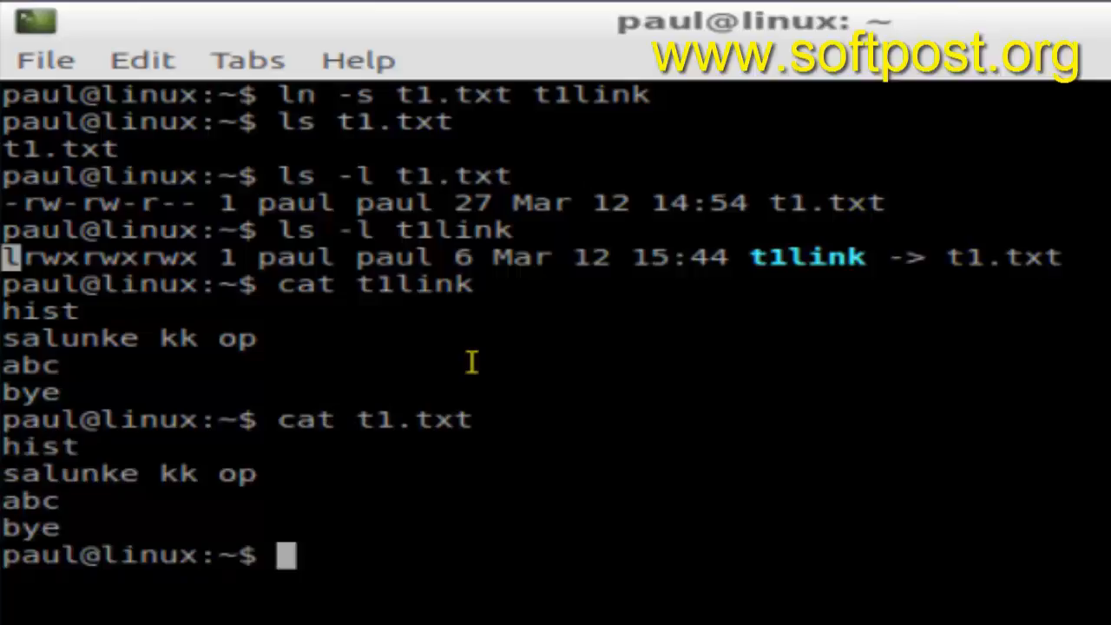
{"action": "mouse_move", "coordinate": [475, 359]}
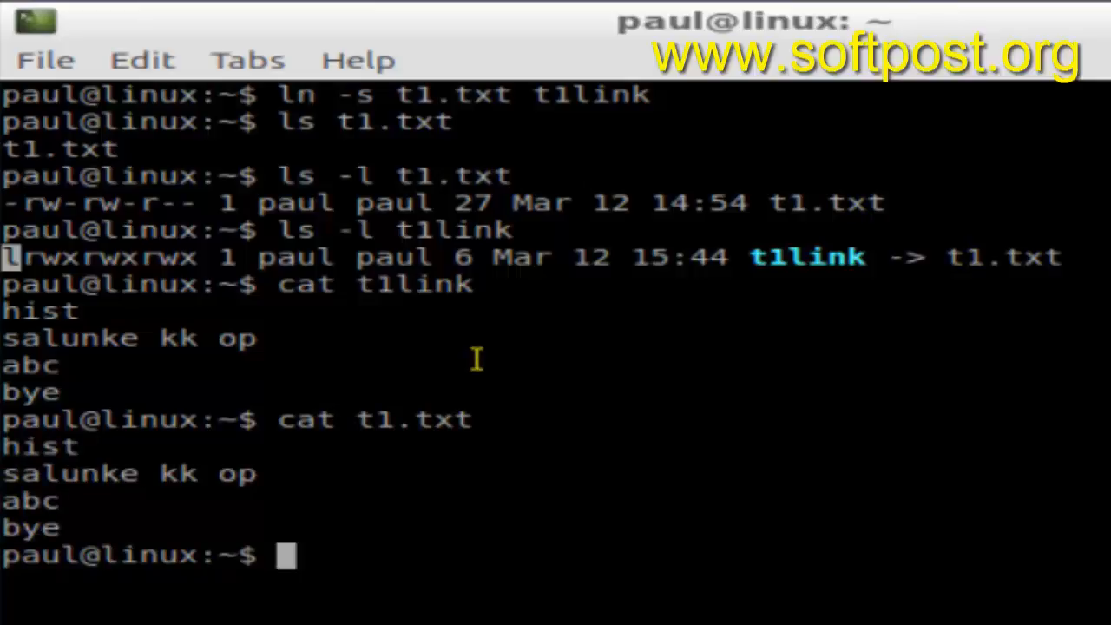